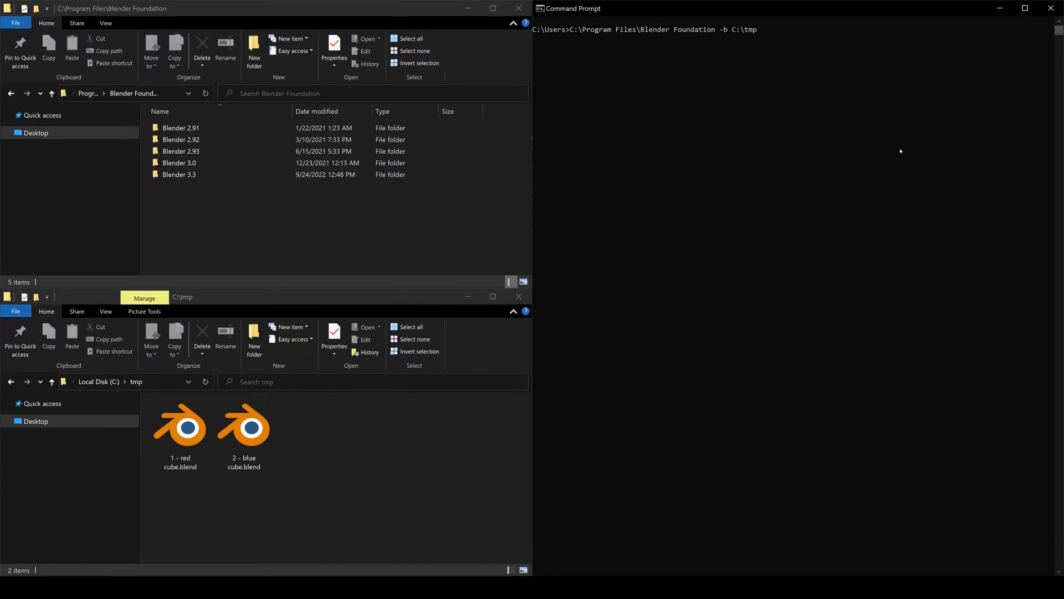
Run the Blender 3.3 command-line render of the red cube's frame 1, then start the blue cube command
{"action": "left_click", "coordinate": [179, 426]}
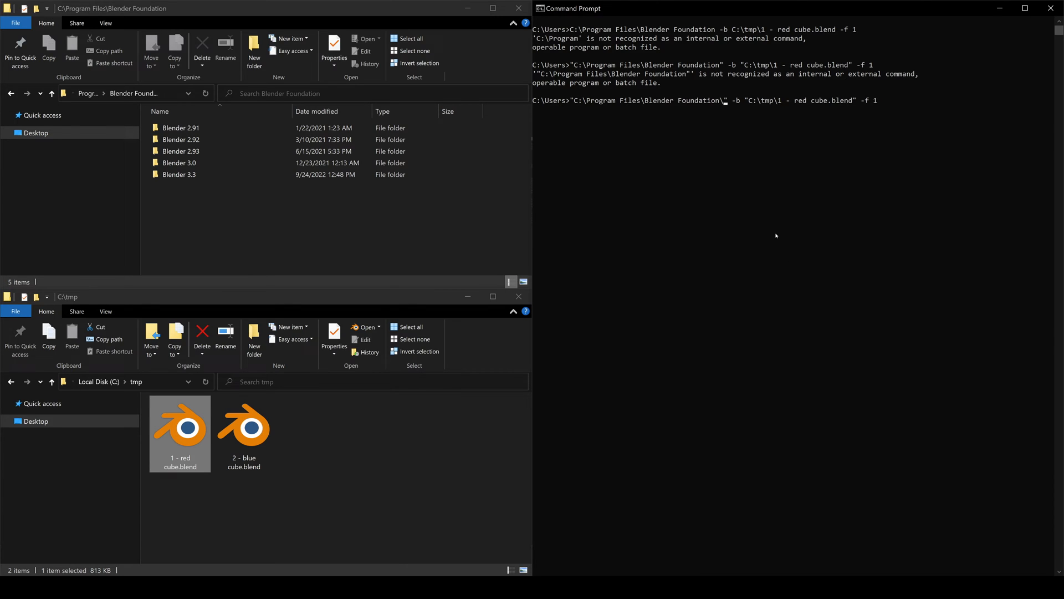
{"action": "key", "text": "Return"}
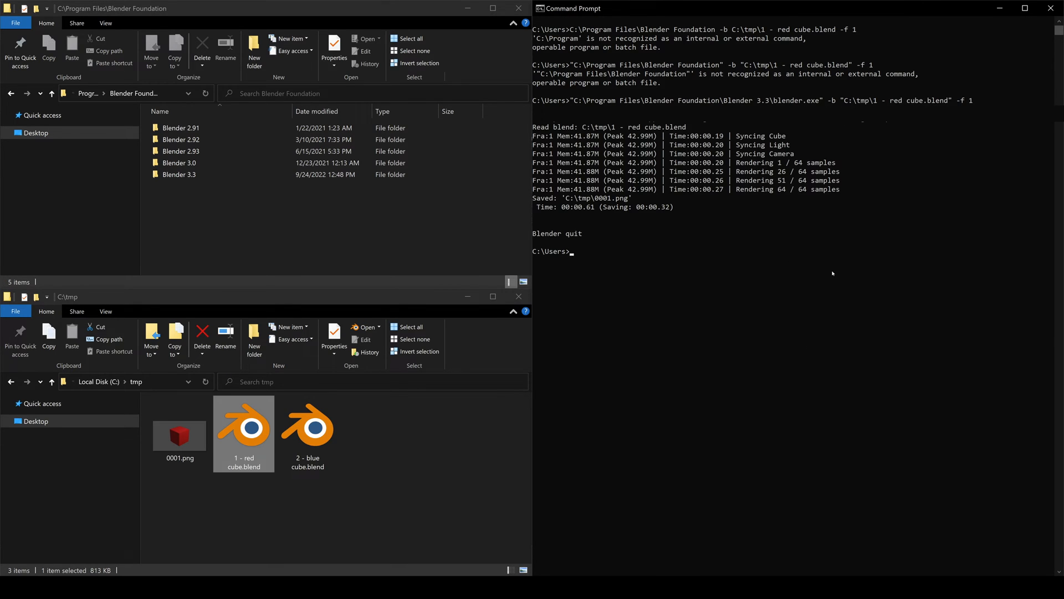
{"action": "type", "text": "\"C:\\Program Files\\Blender Foundation\\Blender 3.3\\blender.exe\" -b \"C:\\tmp\\2 - blue cube.blend\" -f 1=3"}
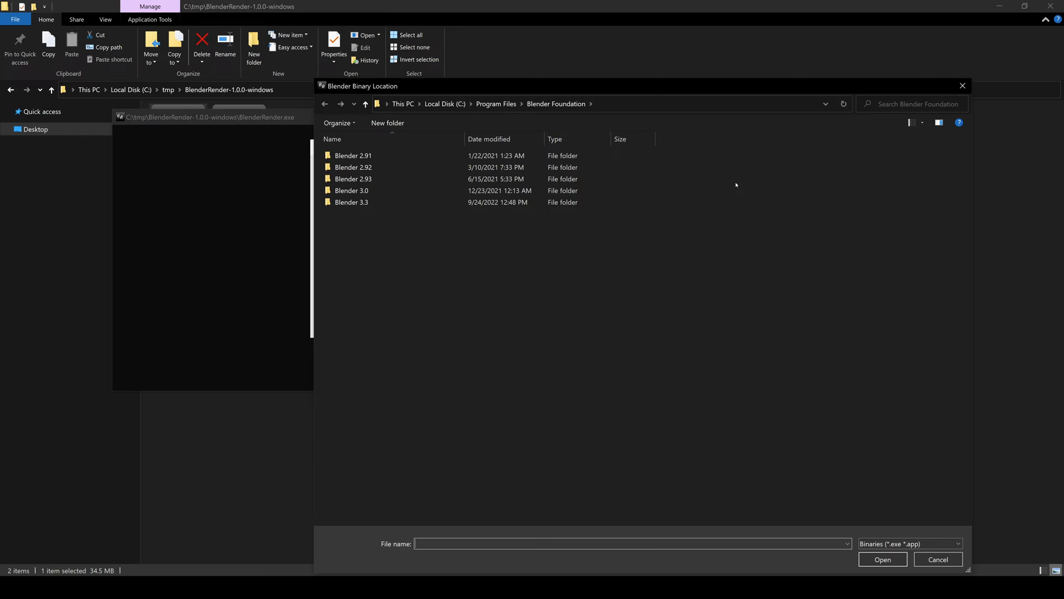
Point BlenderRender at Blender 3.3's blender.exe and begin adding a .blend project from C:\tmp
{"action": "double_click", "coordinate": [351, 202]}
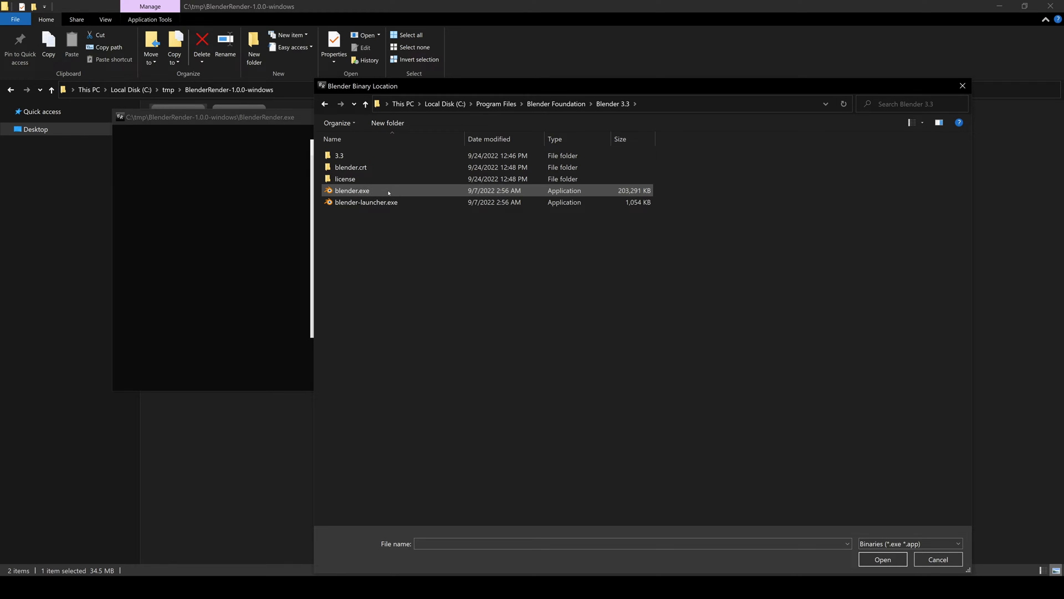
{"action": "left_click", "coordinate": [881, 559]}
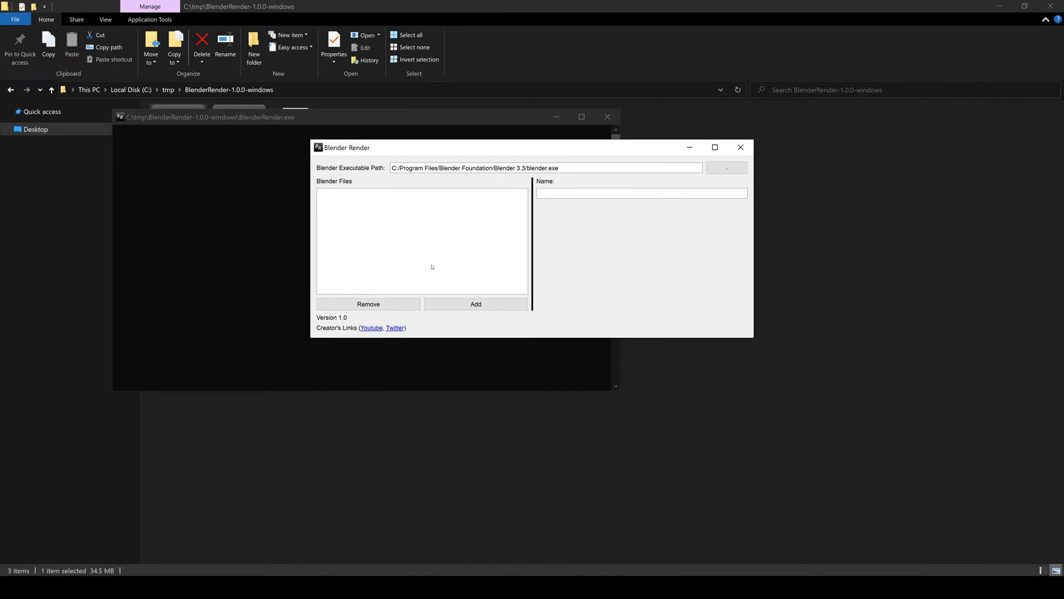
{"action": "left_click", "coordinate": [476, 303]}
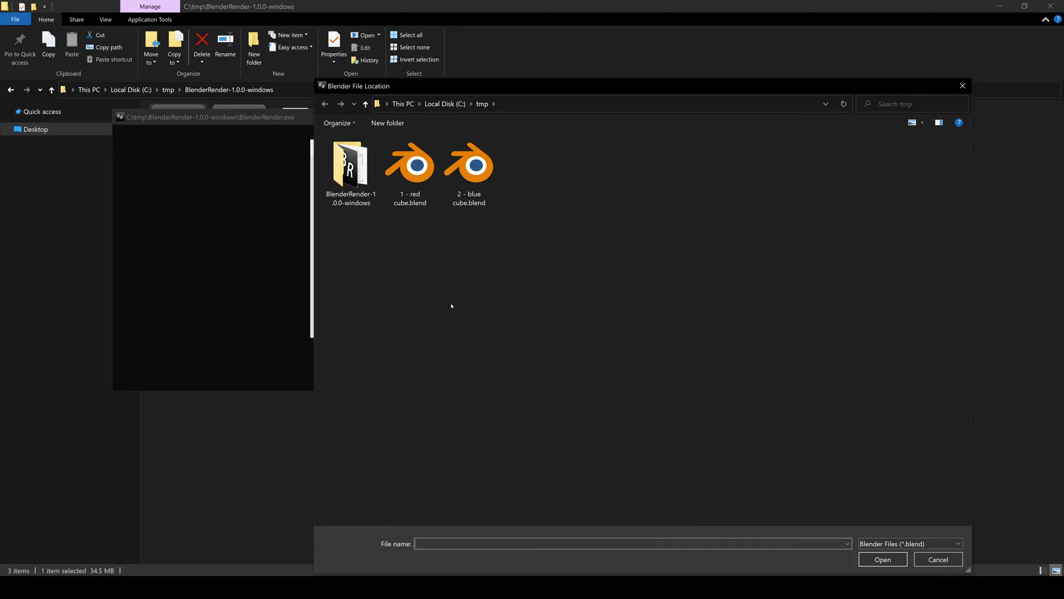
{"action": "left_click", "coordinate": [409, 165]}
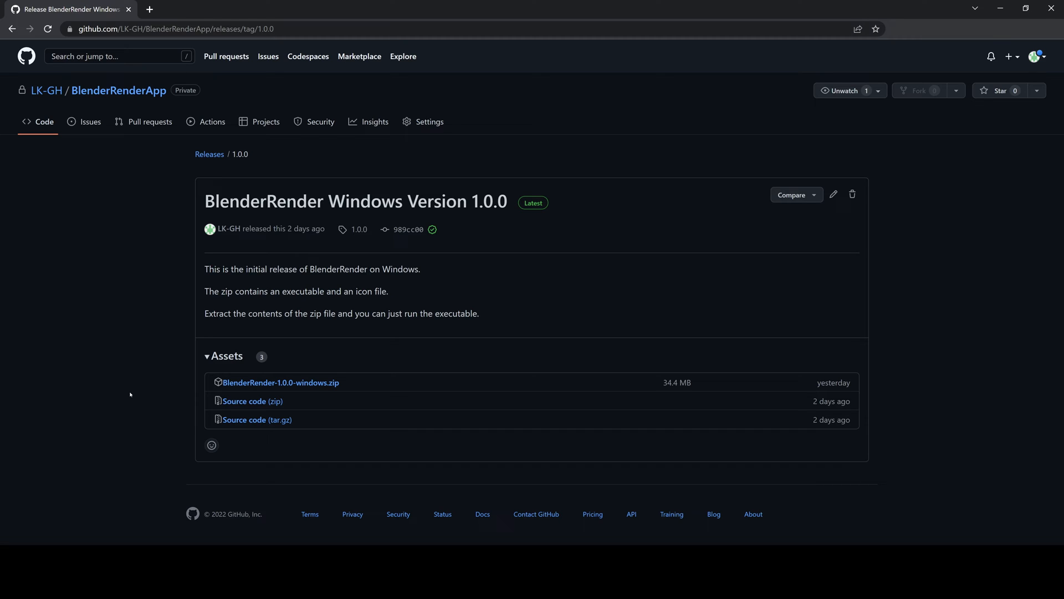
{"action": "mouse_move", "coordinate": [118, 271]}
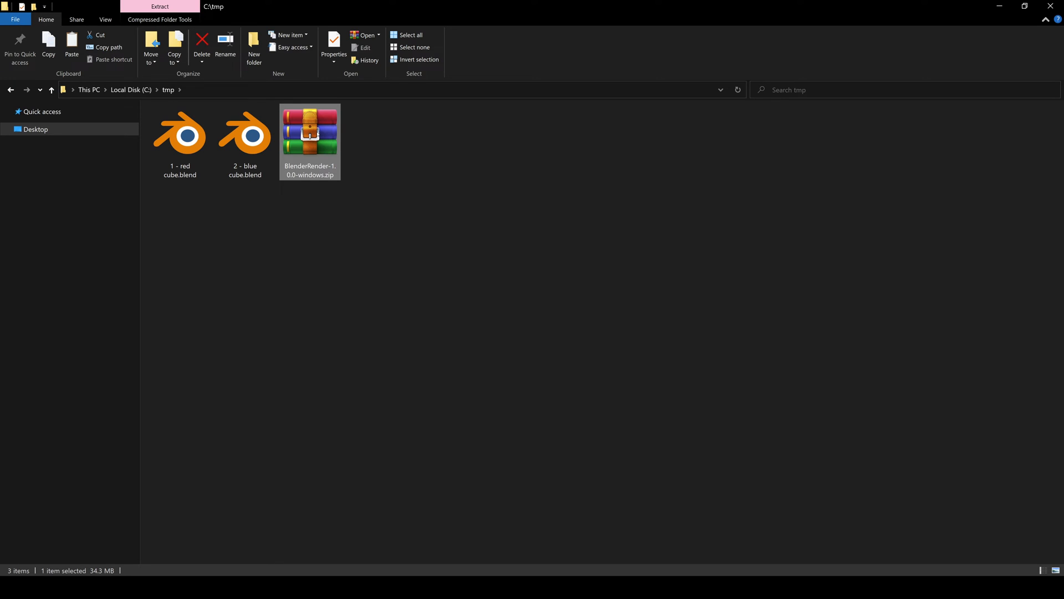
{"action": "mouse_move", "coordinate": [426, 210]}
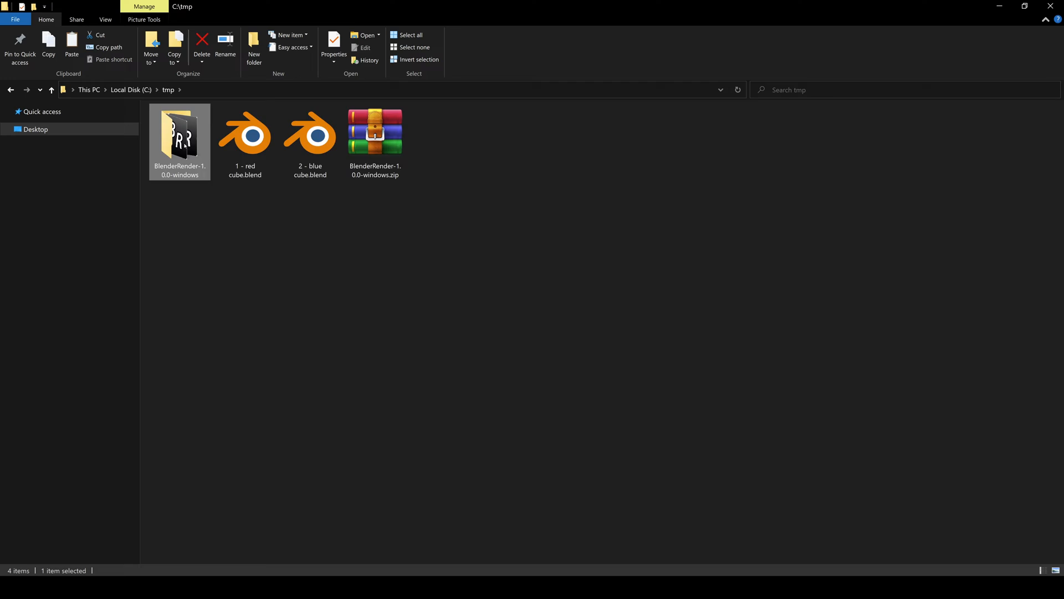
Enter the extracted BlenderRender-1.0.0-windows folder and select BlenderRender.exe
{"action": "double_click", "coordinate": [180, 131]}
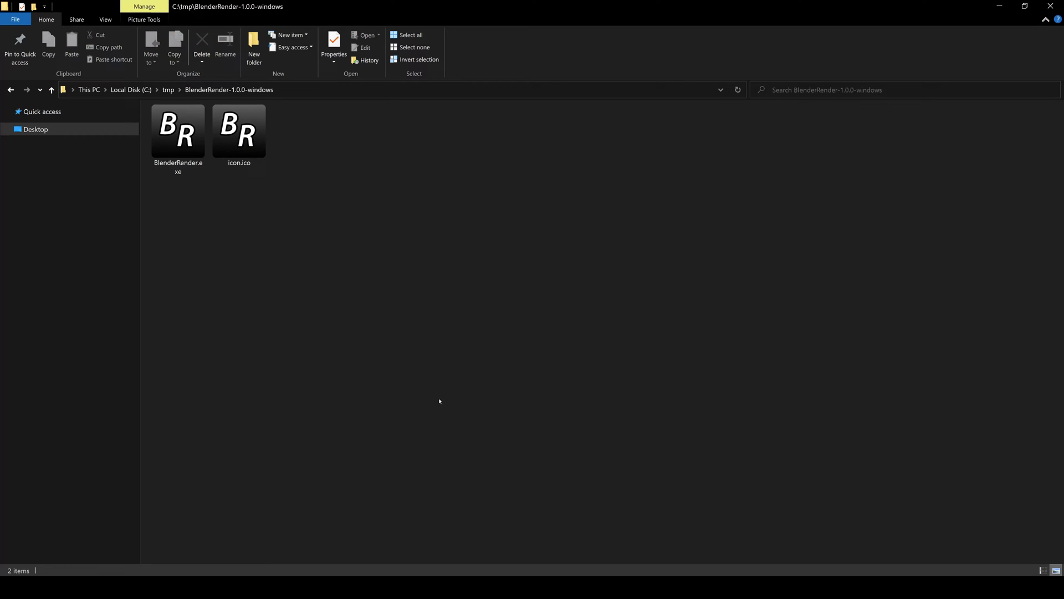
{"action": "left_click", "coordinate": [177, 131]}
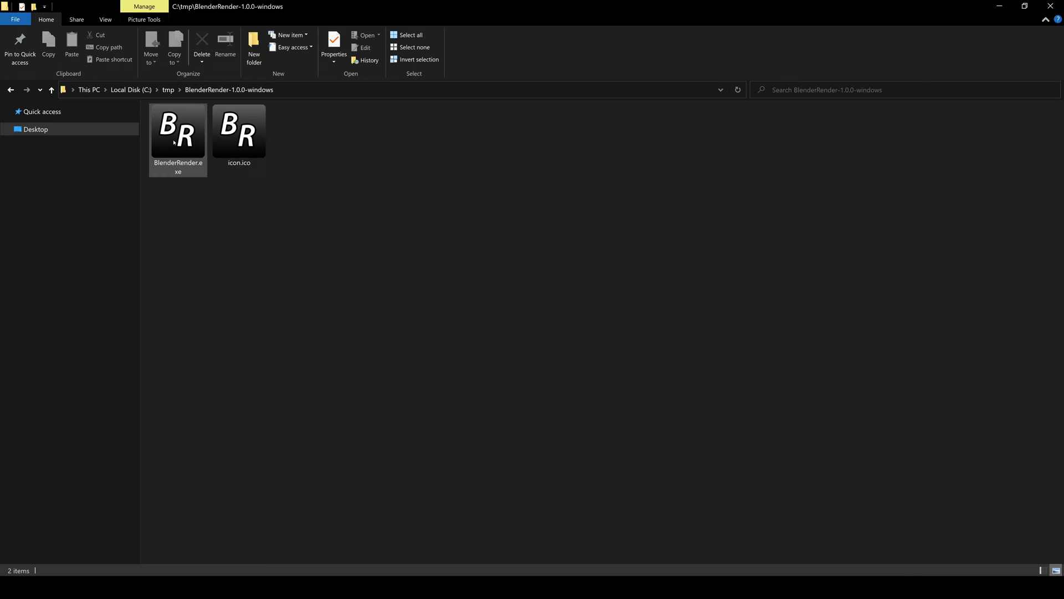
Launch BlenderRender.exe and browse its Blender executable path to Blender 3.3's blender.exe
{"action": "double_click", "coordinate": [178, 127]}
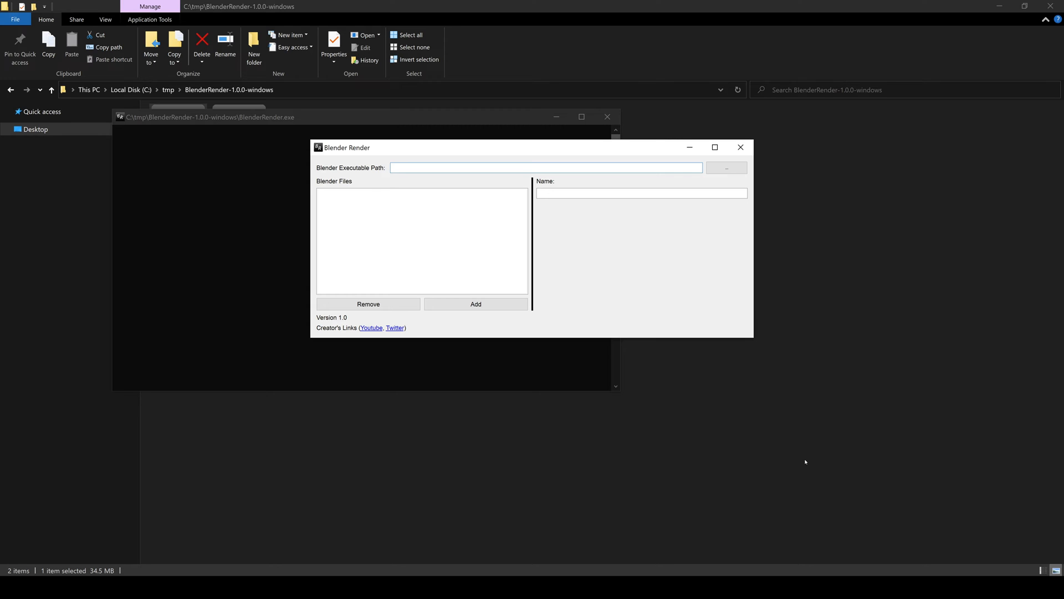
{"action": "left_click", "coordinate": [543, 167]}
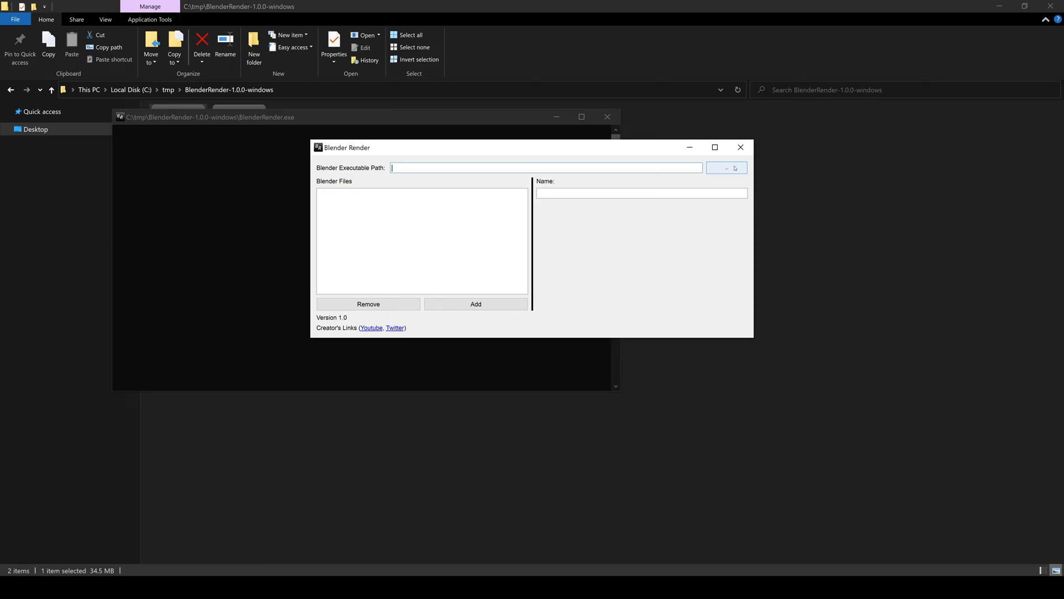
{"action": "left_click", "coordinate": [726, 167]}
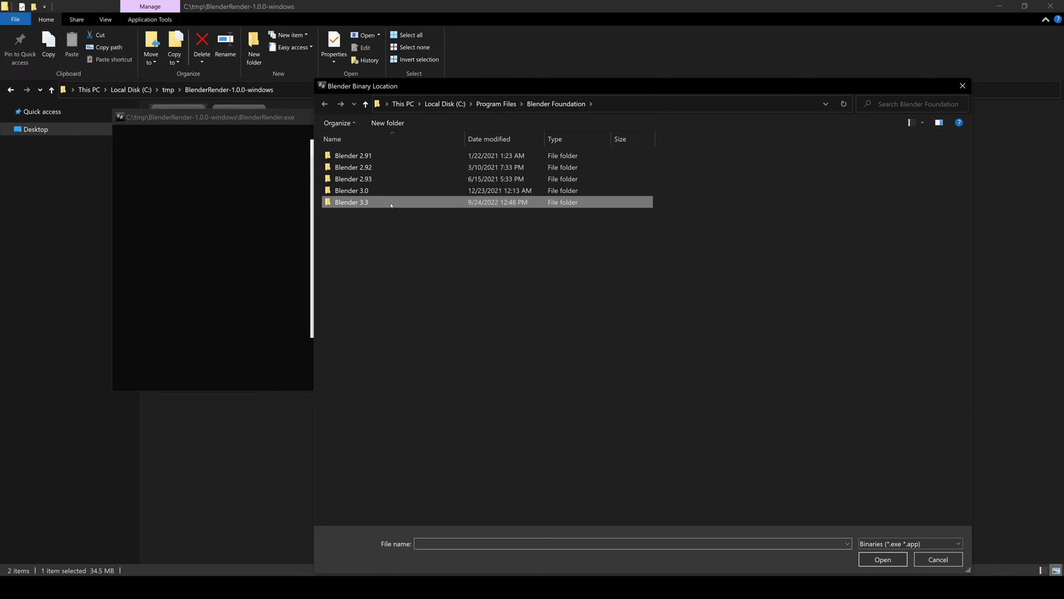
{"action": "left_click", "coordinate": [882, 558]}
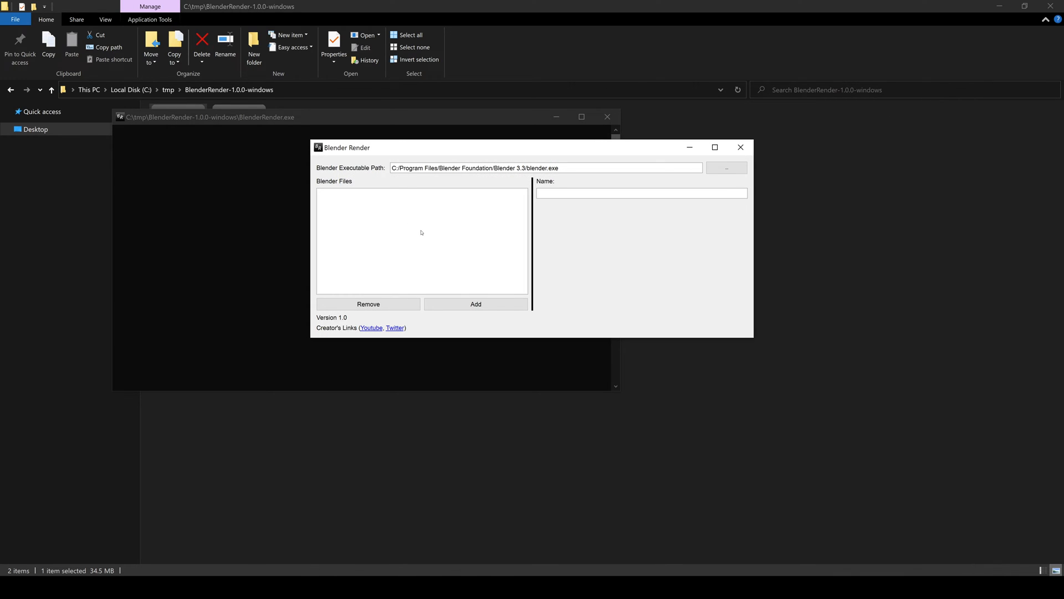
Add 1 - red cube.blend to the file list and rename the project 'Red Crap'
{"action": "left_click", "coordinate": [476, 303]}
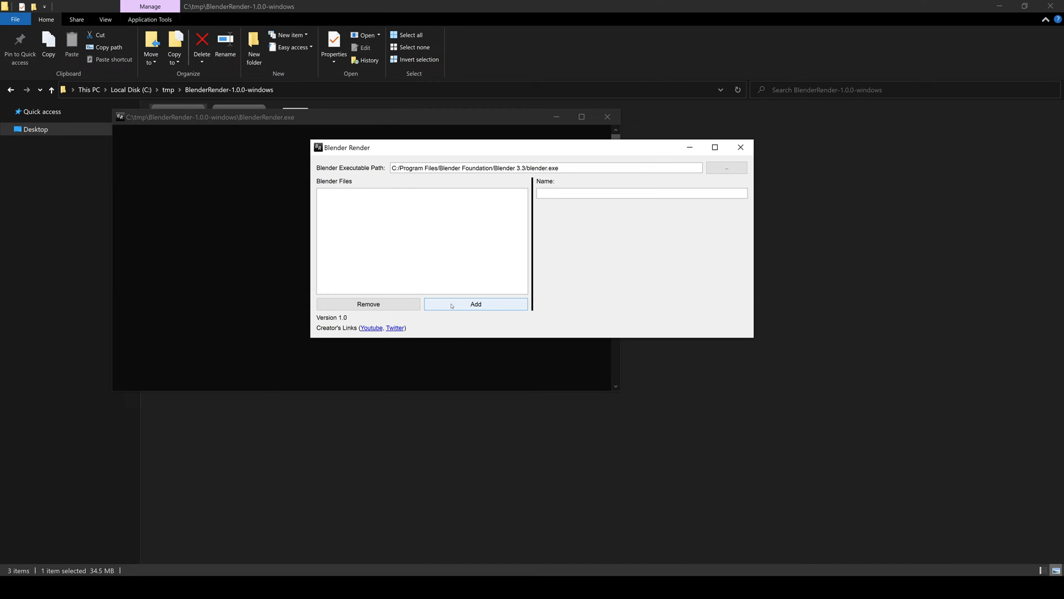
{"action": "left_click", "coordinate": [476, 304]}
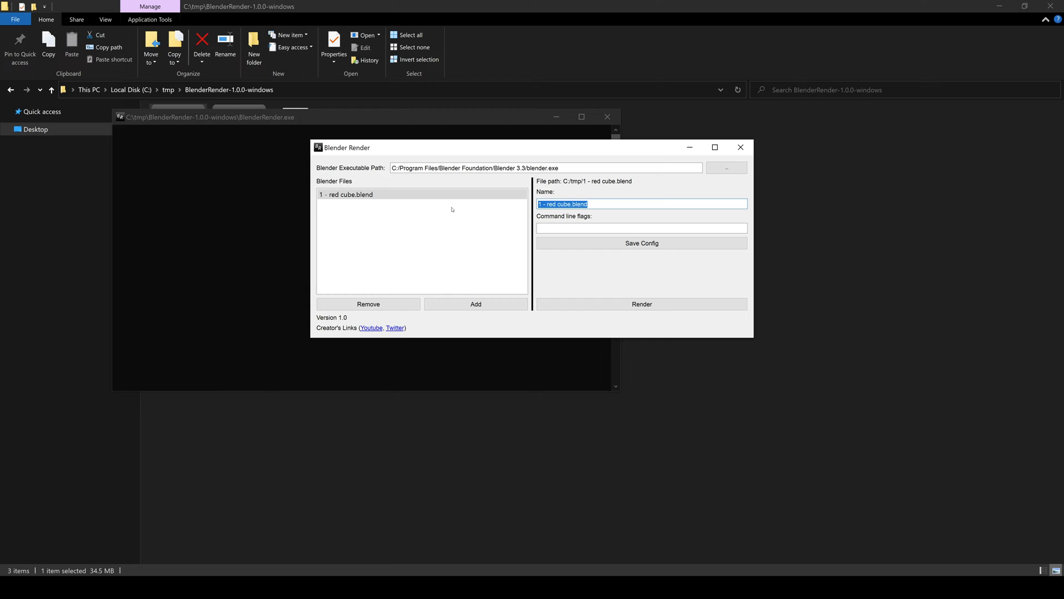
{"action": "mouse_move", "coordinate": [474, 244]}
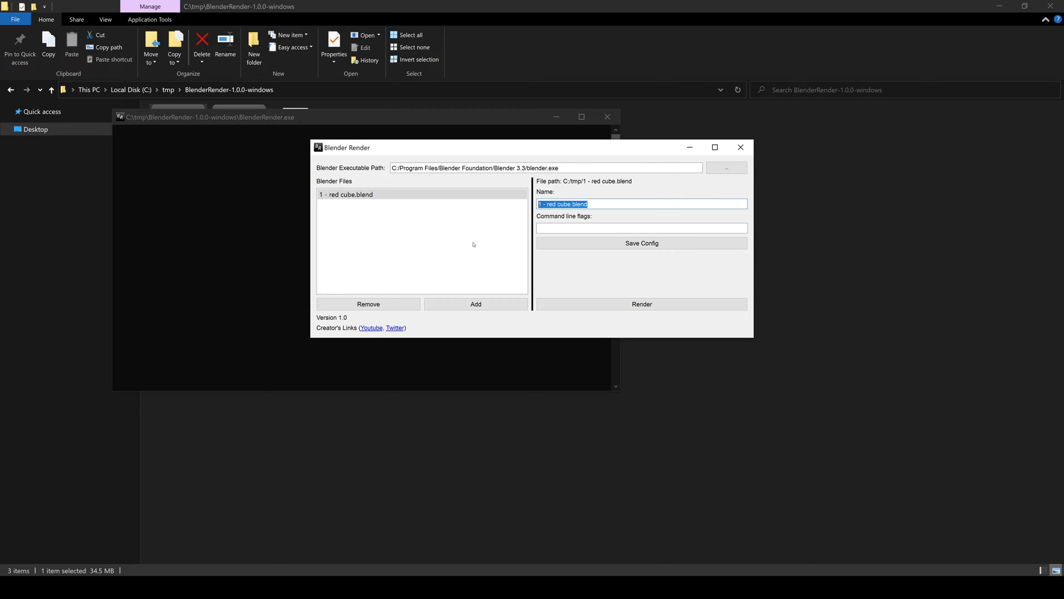
{"action": "type", "text": "Red Crap"}
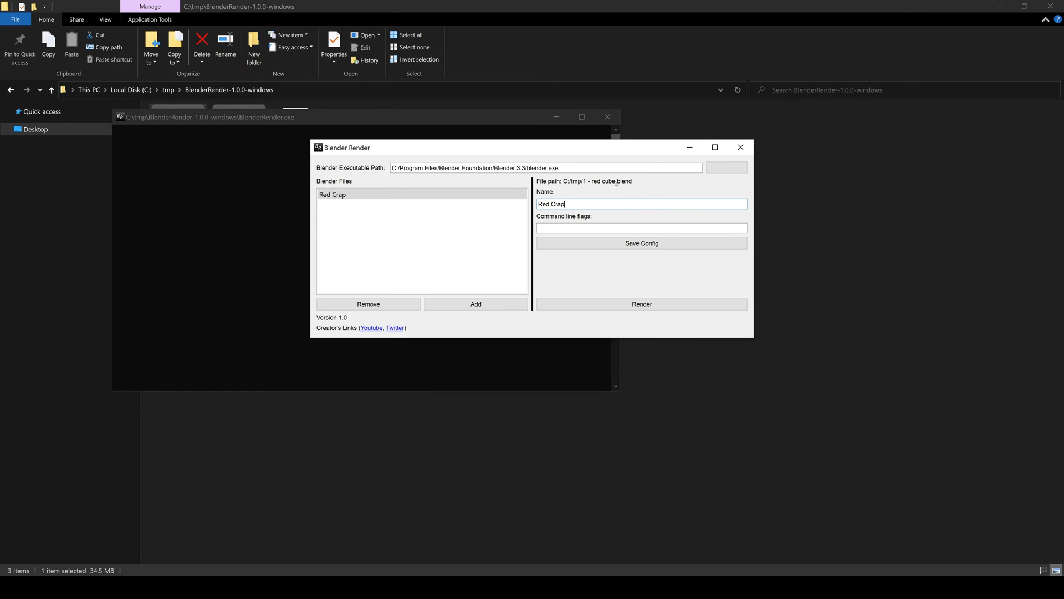
Give Red Crap the command line flags '-f 1', then add a second blend file
{"action": "left_click", "coordinate": [641, 227]}
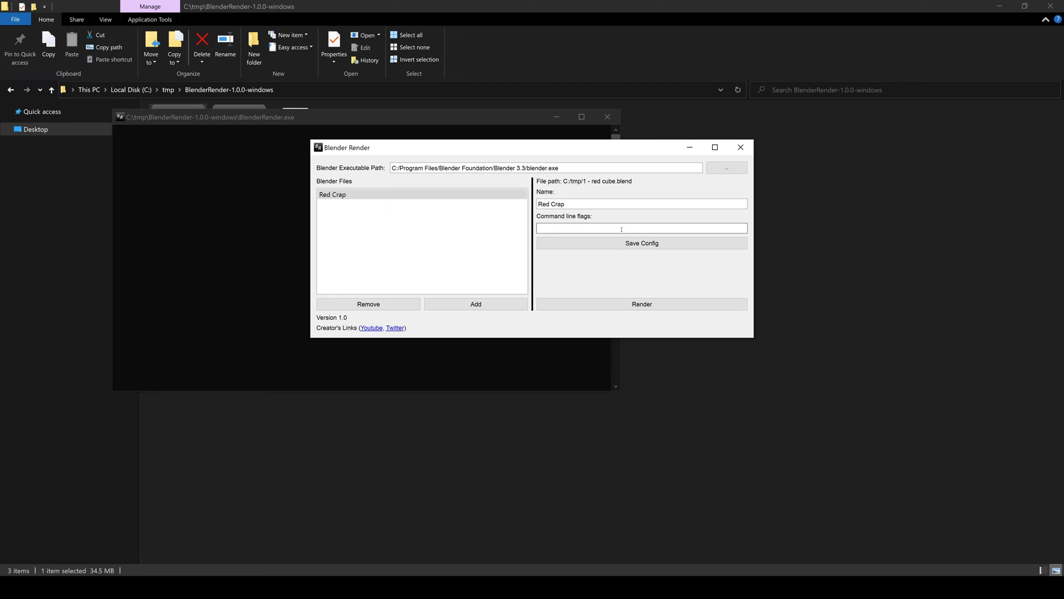
{"action": "type", "text": "-f"}
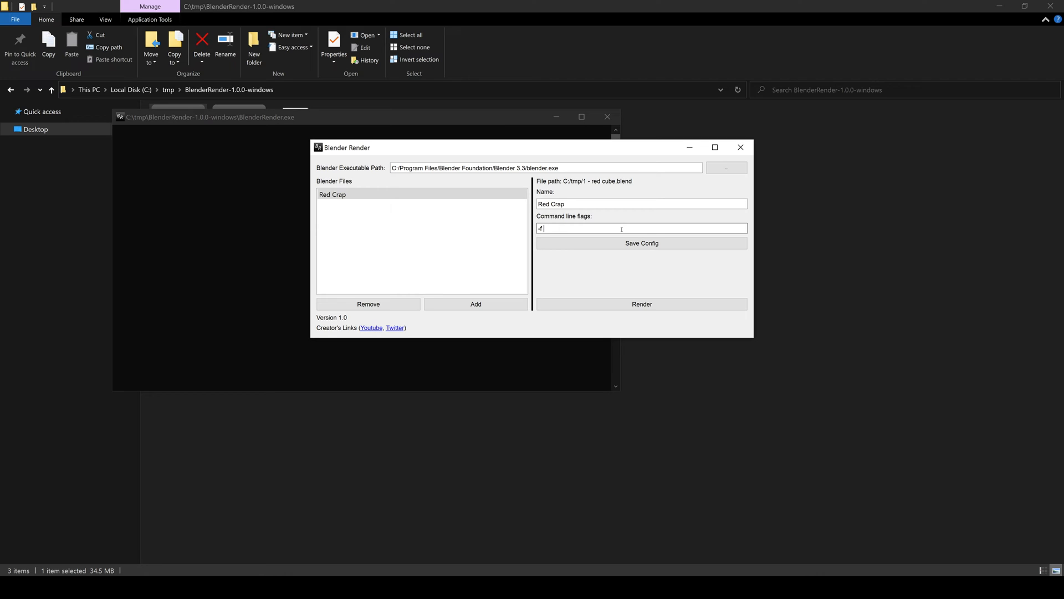
{"action": "type", "text": "1"}
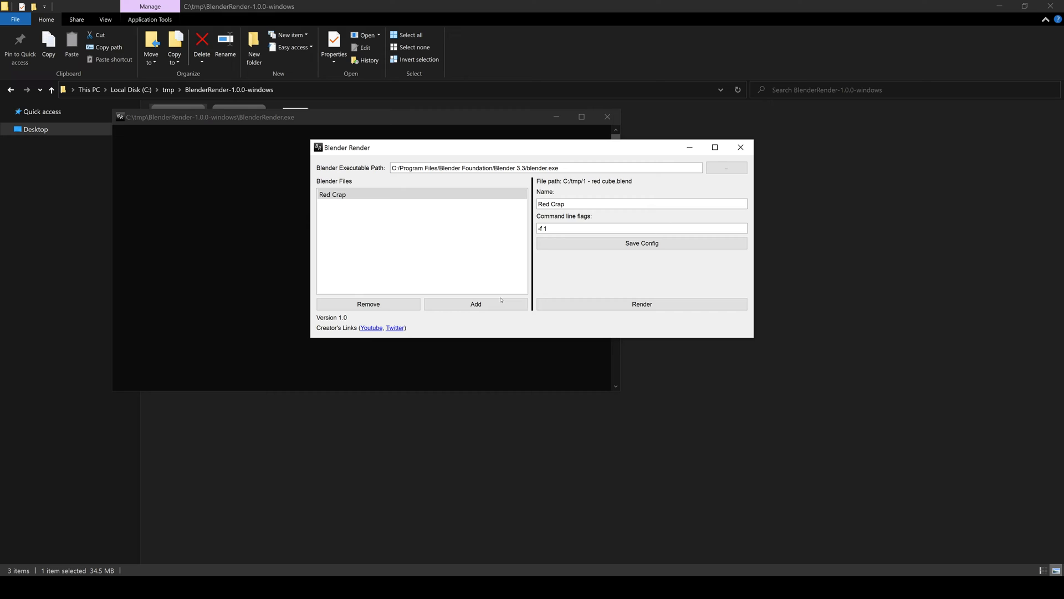
{"action": "left_click", "coordinate": [476, 304]}
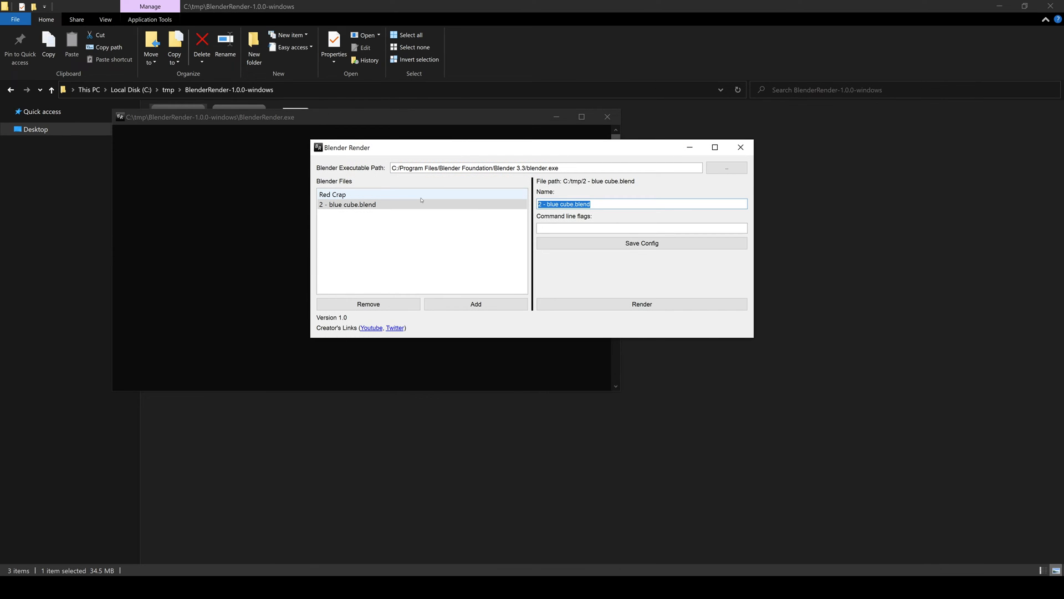
Name the blue cube project 'Blue Crap' and give it the flags '-f 3..5'
{"action": "type", "text": "Blue Crap"}
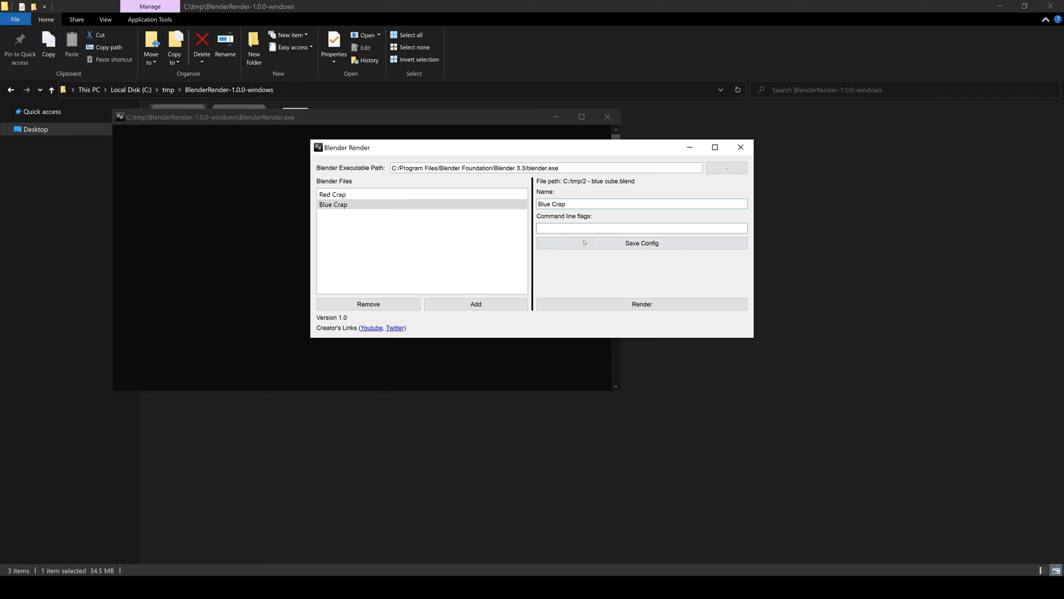
{"action": "type", "text": "-f 3"}
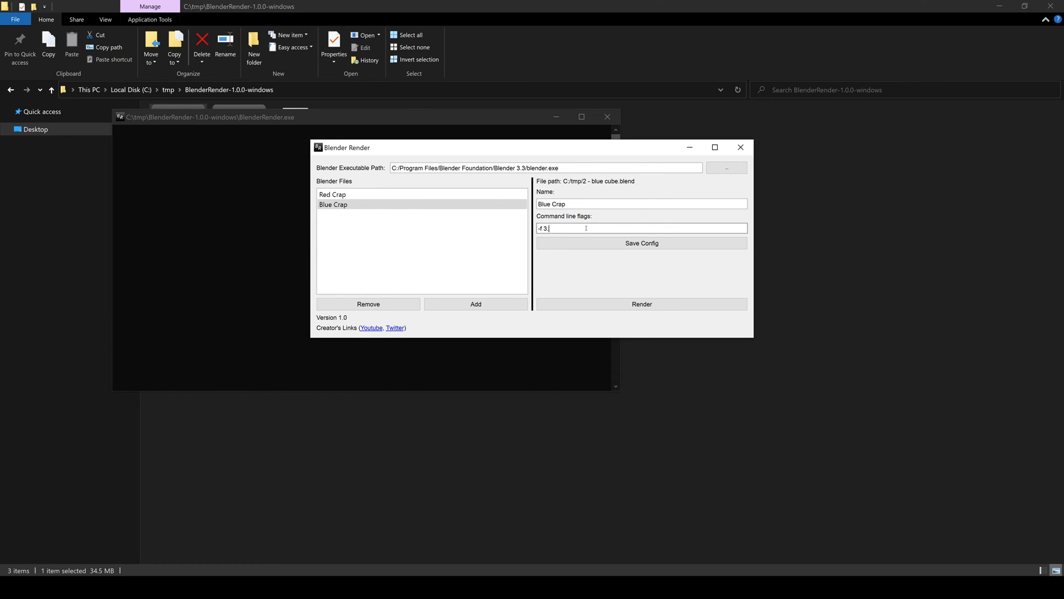
{"action": "type", "text": "..5"}
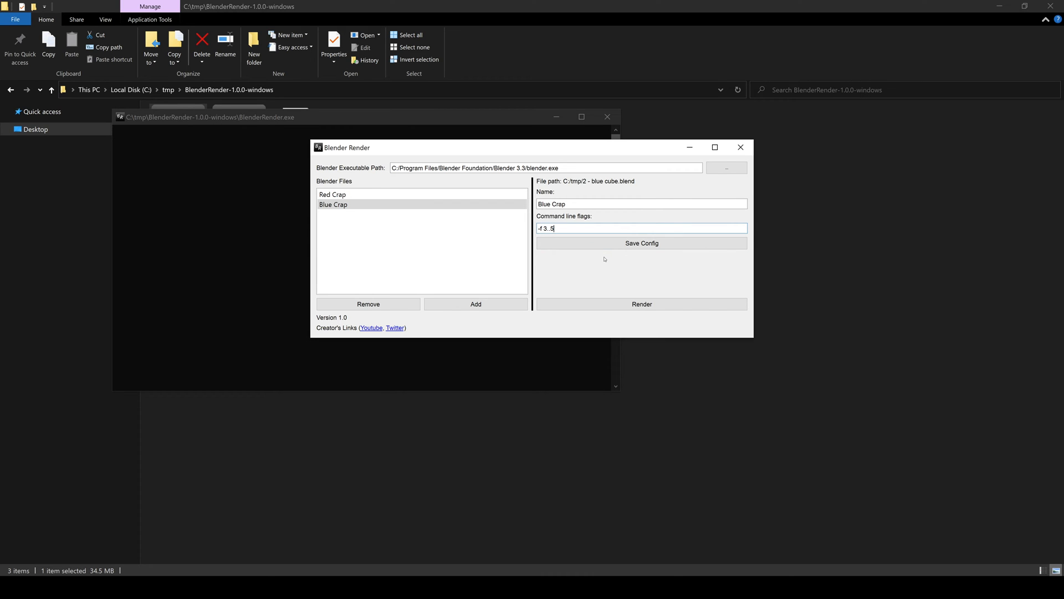
Restart BlenderRender, confirm both projects persisted, and render the Red Crap project to 0001.png
{"action": "left_click", "coordinate": [741, 148]}
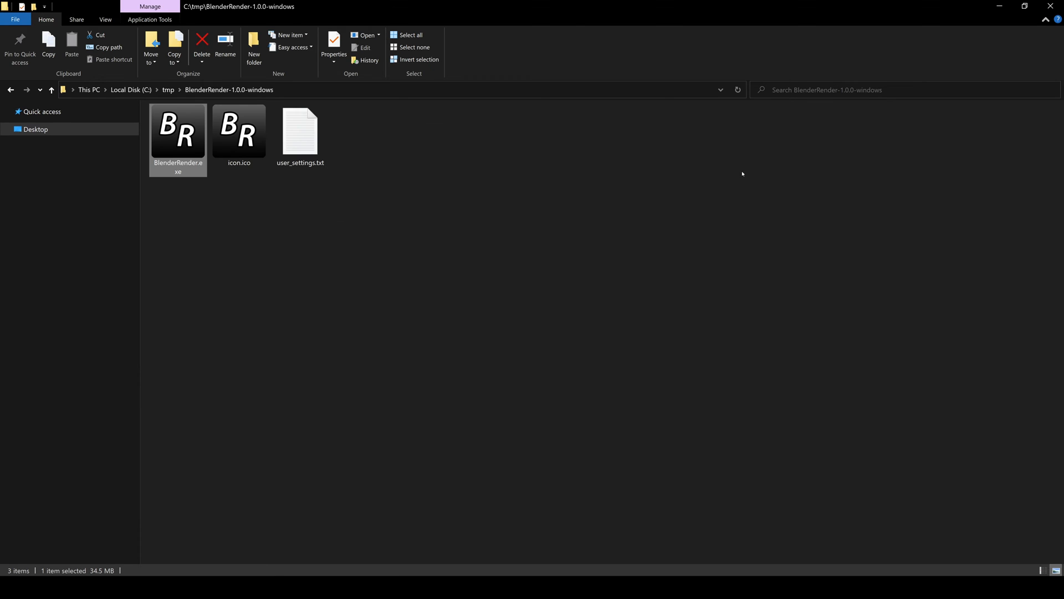
{"action": "double_click", "coordinate": [177, 130]}
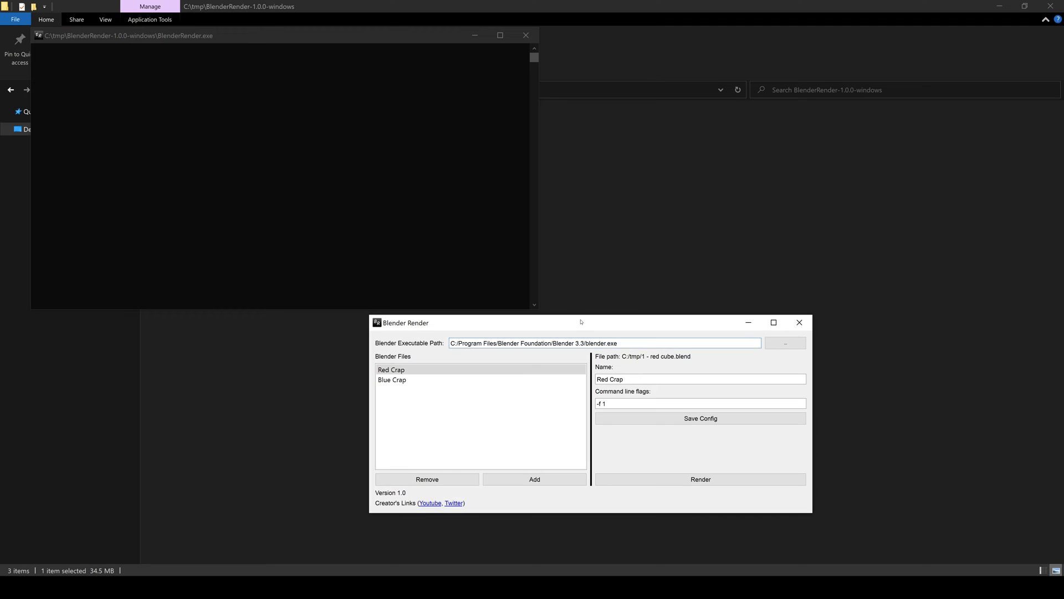
{"action": "left_click", "coordinate": [391, 379]}
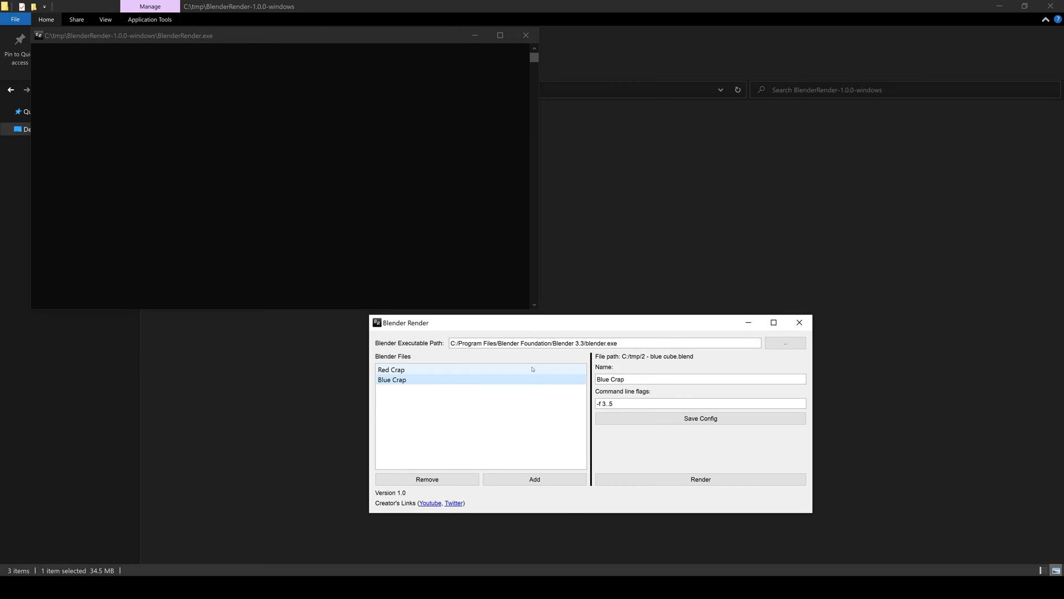
{"action": "left_click", "coordinate": [410, 369]}
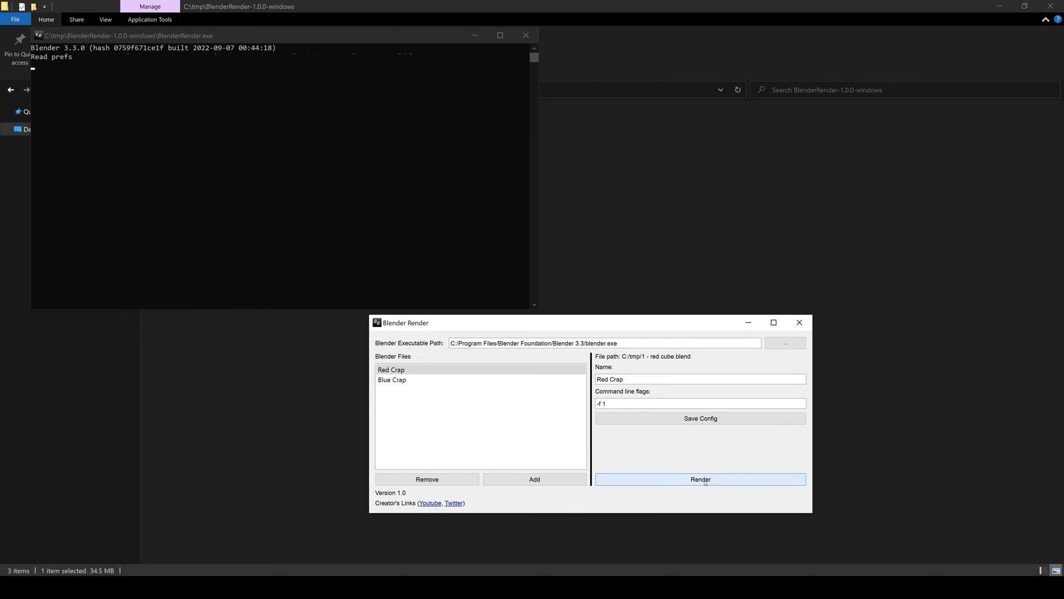
{"action": "left_click", "coordinate": [699, 479]}
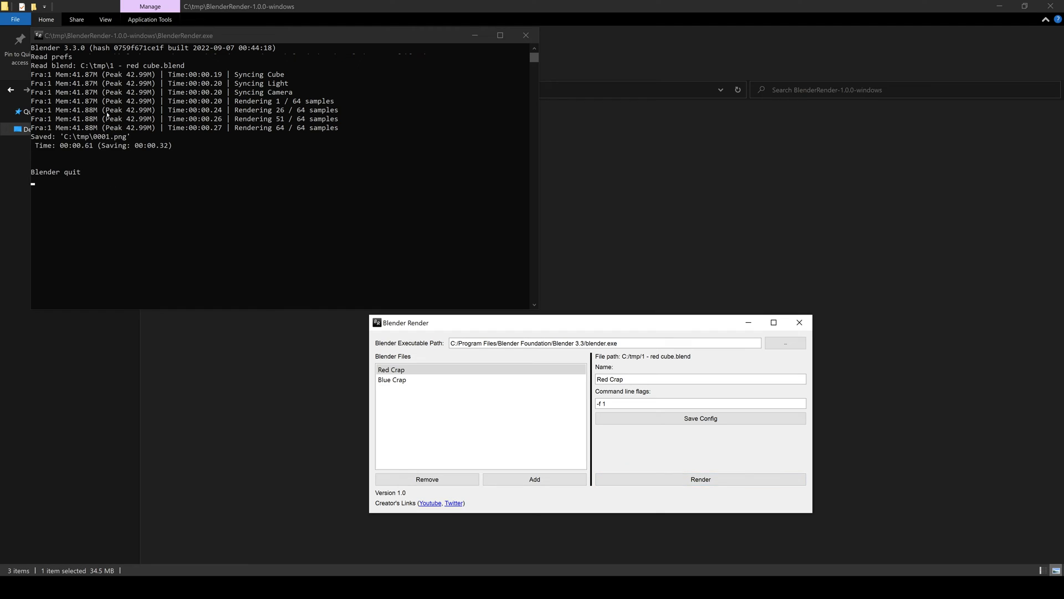
{"action": "mouse_move", "coordinate": [155, 159]}
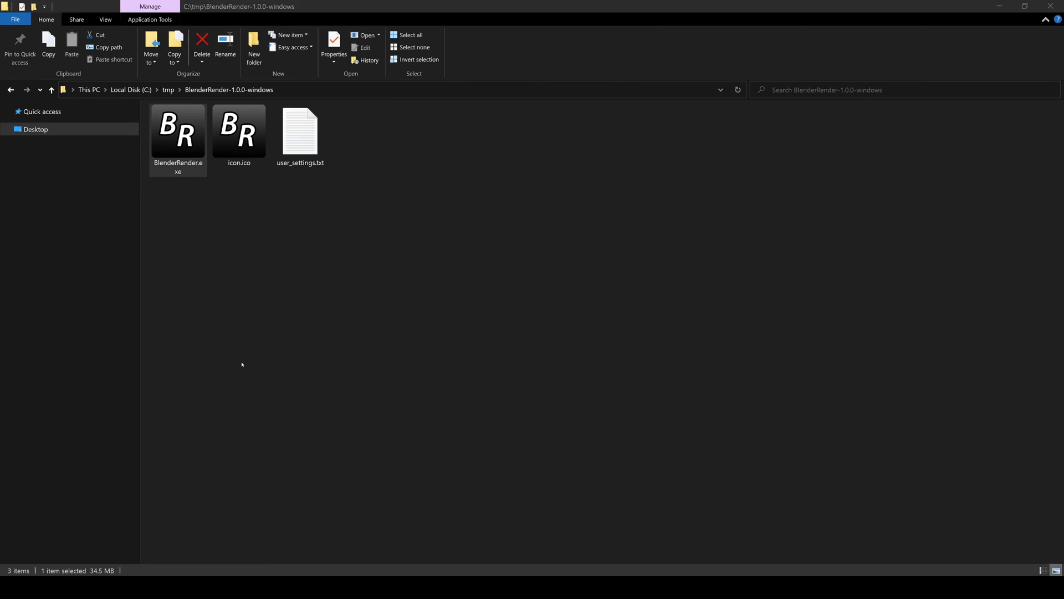
Return to BlenderRender and render the Blue Crap project, producing 0003–0005.png in C:\tmp
{"action": "left_click", "coordinate": [50, 90]}
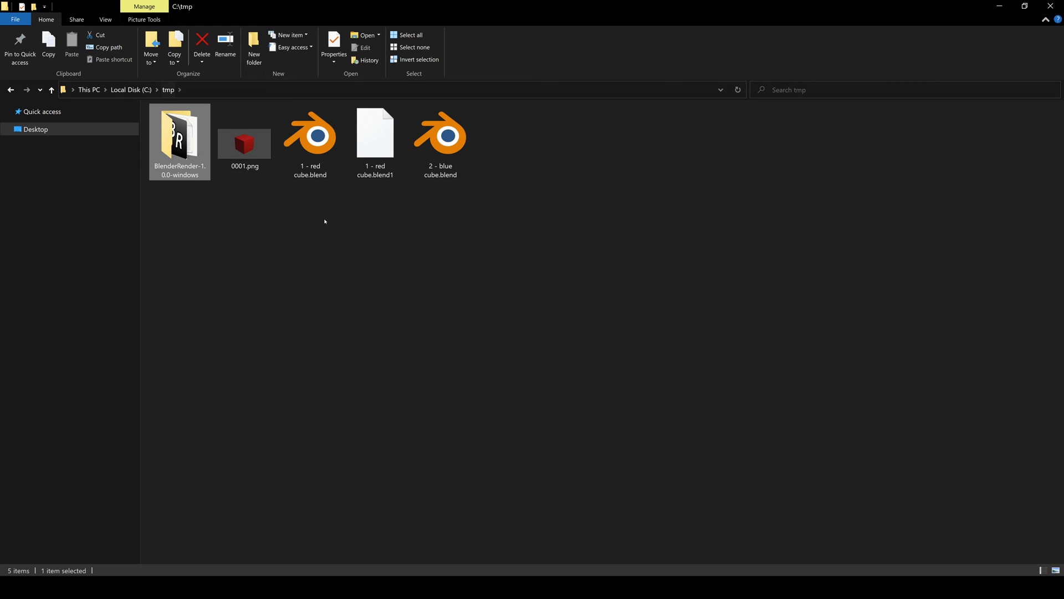
{"action": "left_click", "coordinate": [243, 143]}
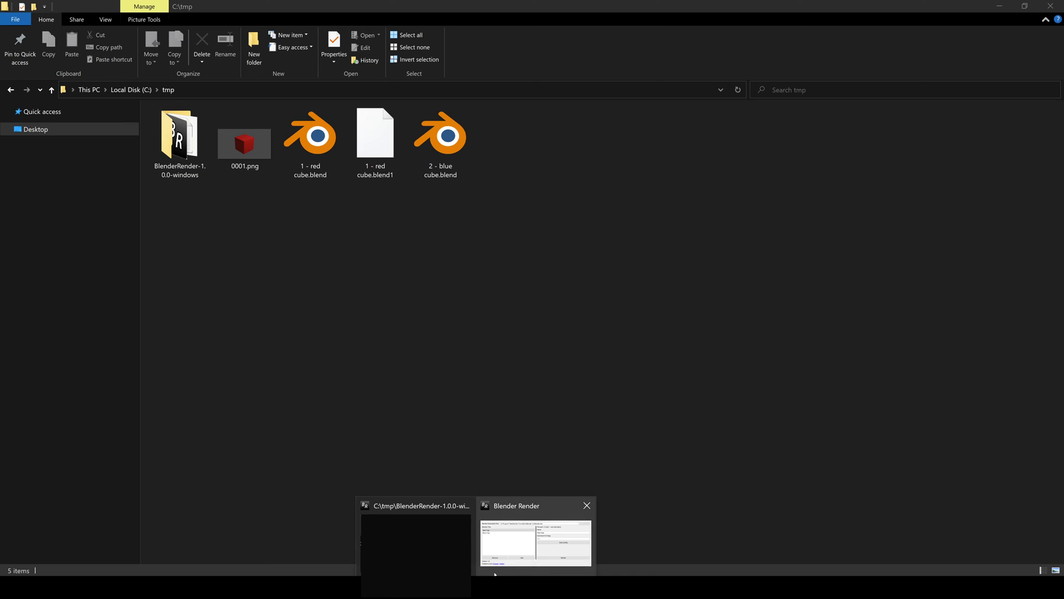
{"action": "left_click", "coordinate": [536, 543]}
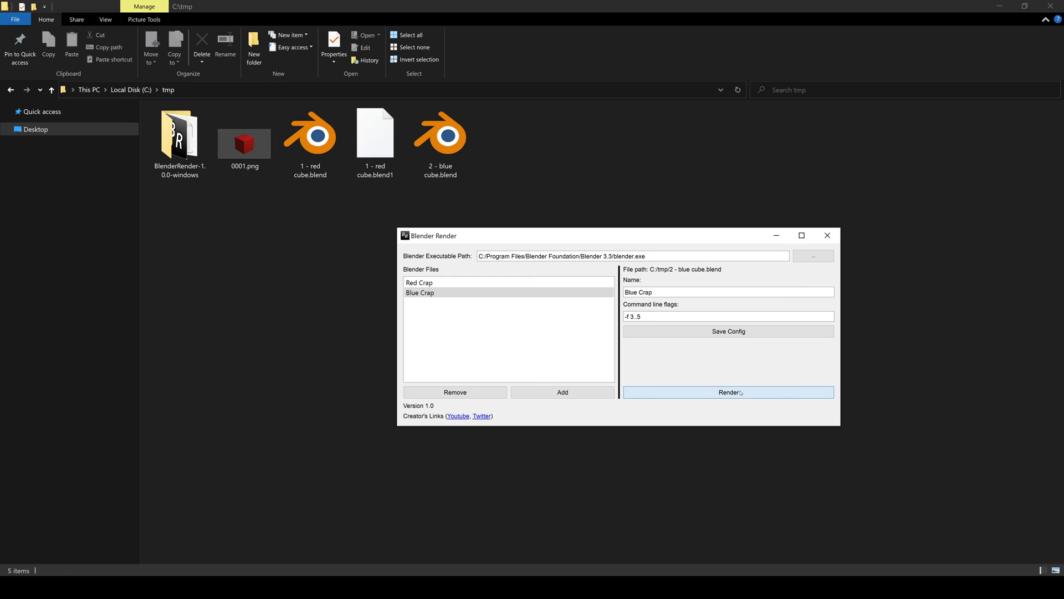
{"action": "left_click", "coordinate": [728, 392]}
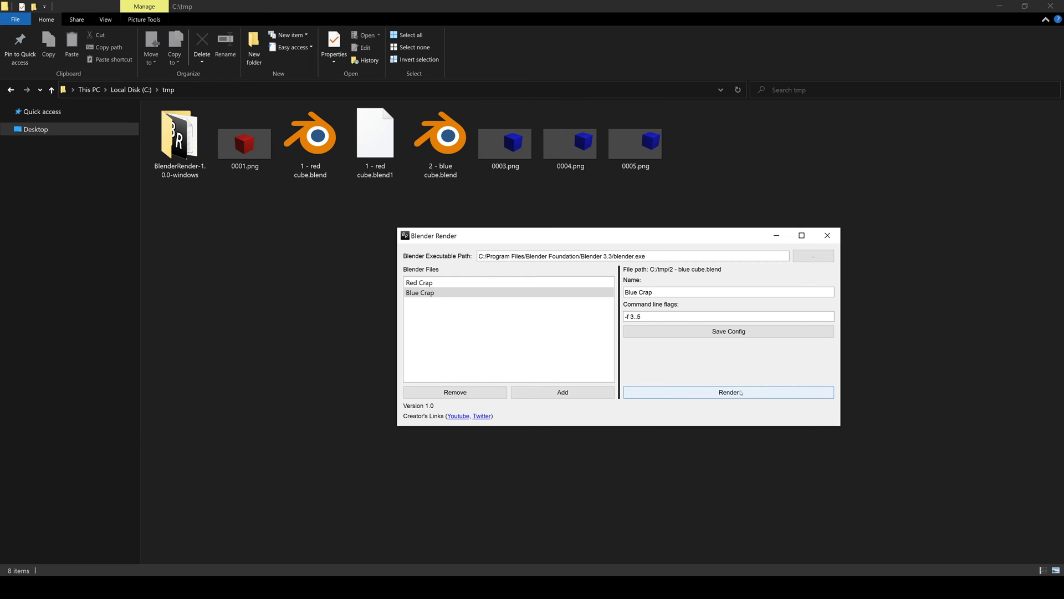
{"action": "left_click", "coordinate": [827, 235]}
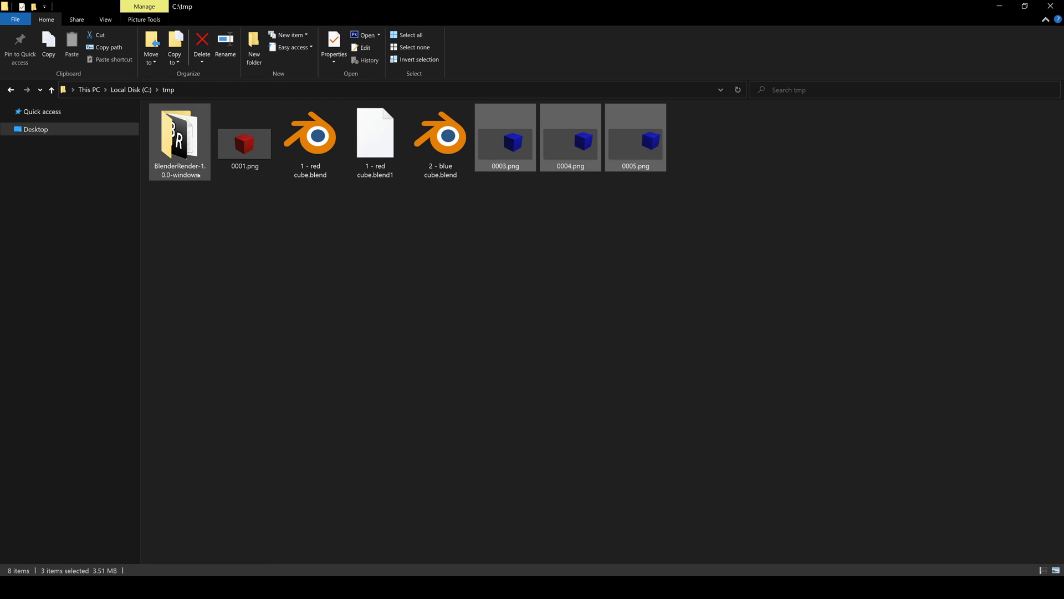
View user_settings.txt from the BlenderRender folder in Notepad
{"action": "double_click", "coordinate": [180, 131]}
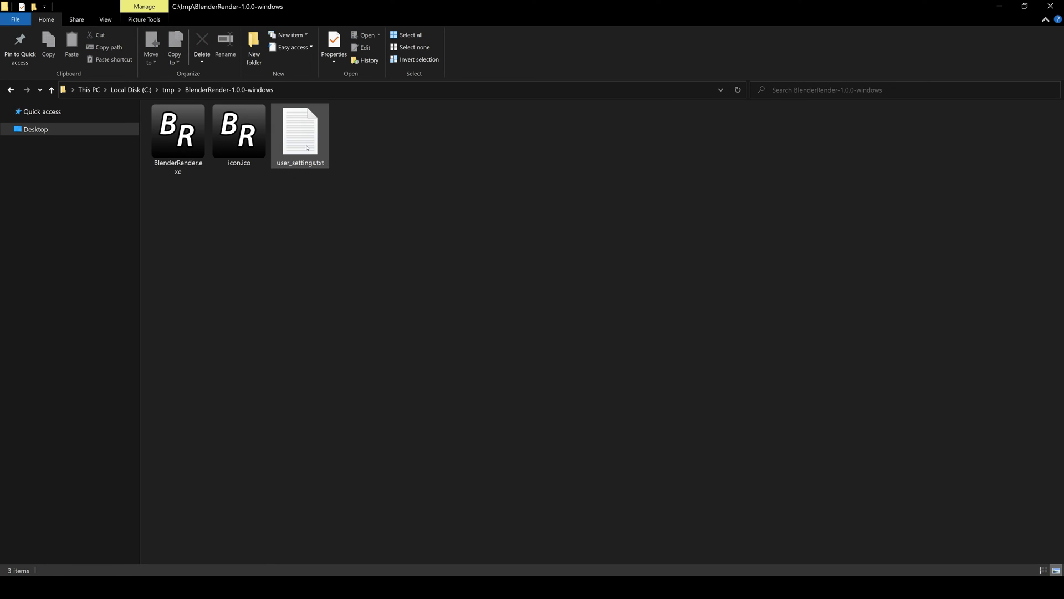
{"action": "double_click", "coordinate": [301, 131]}
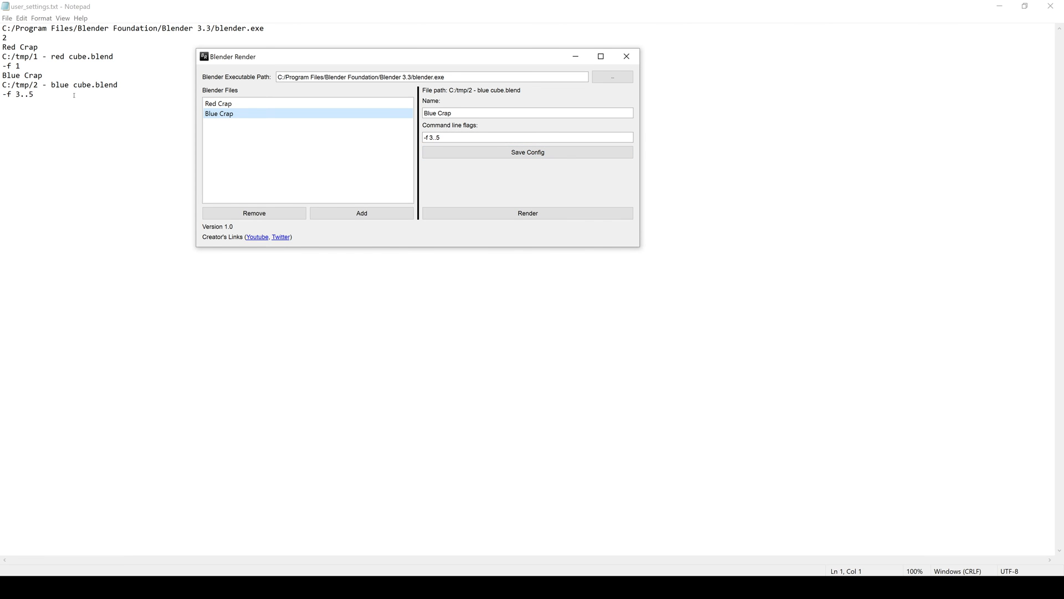
{"action": "mouse_move", "coordinate": [81, 143]}
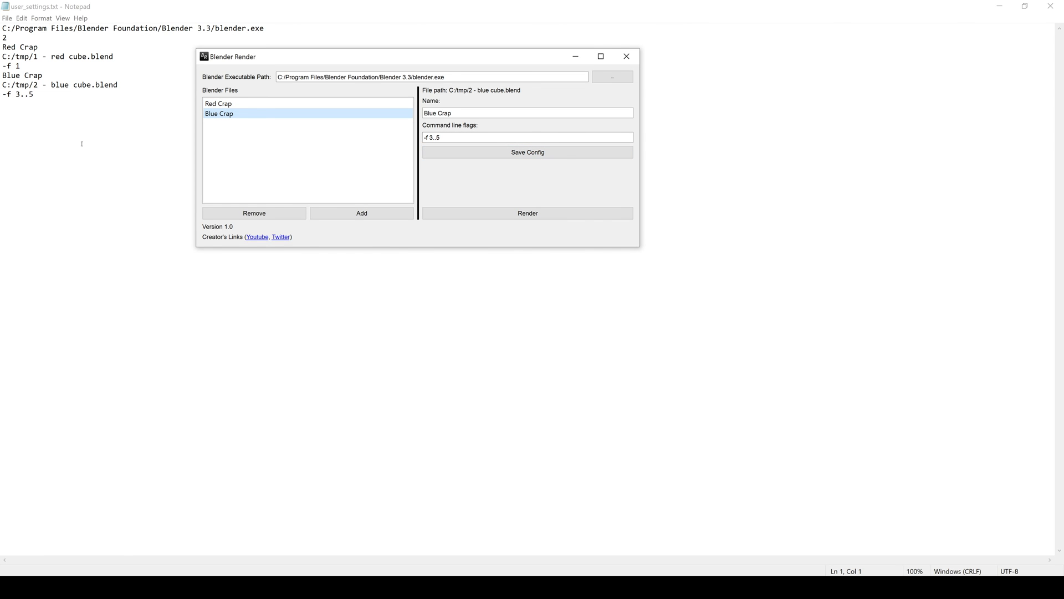